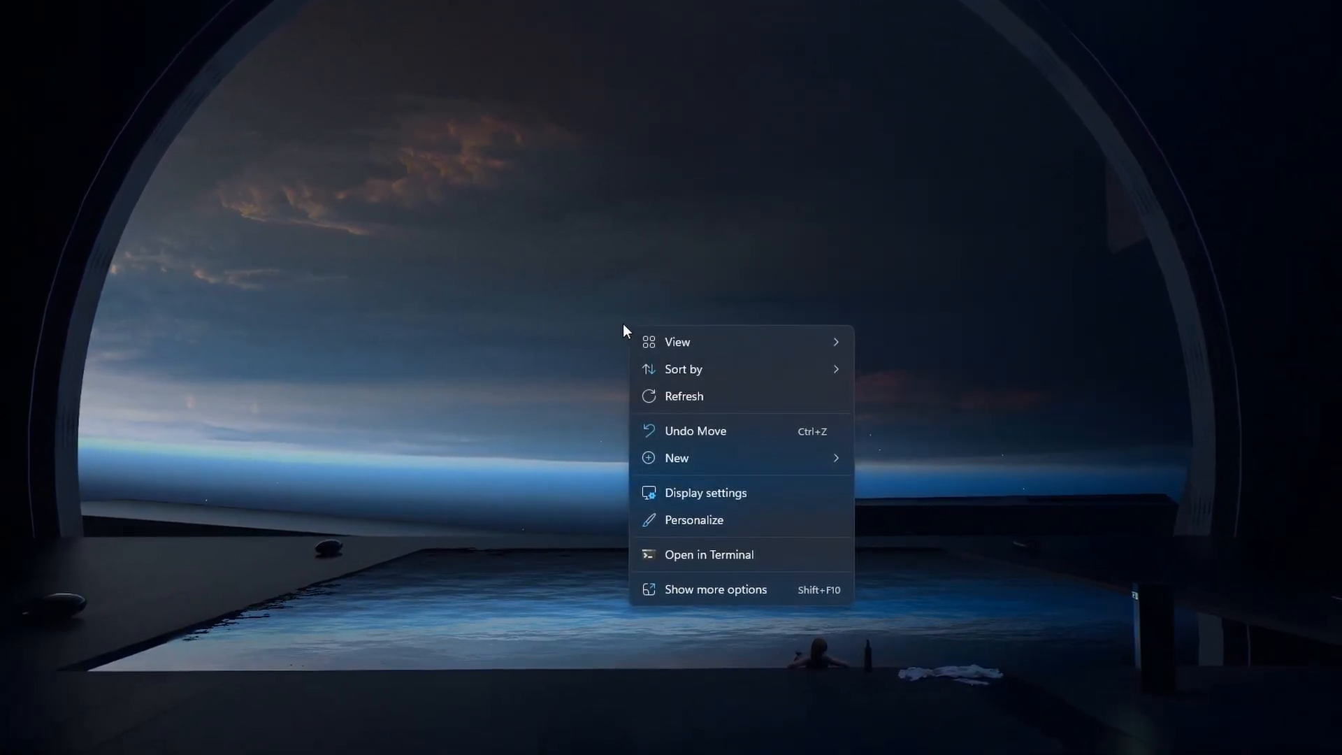
- Open Display settings from the desktop and show the Multiple displays options
left_click(705, 492)
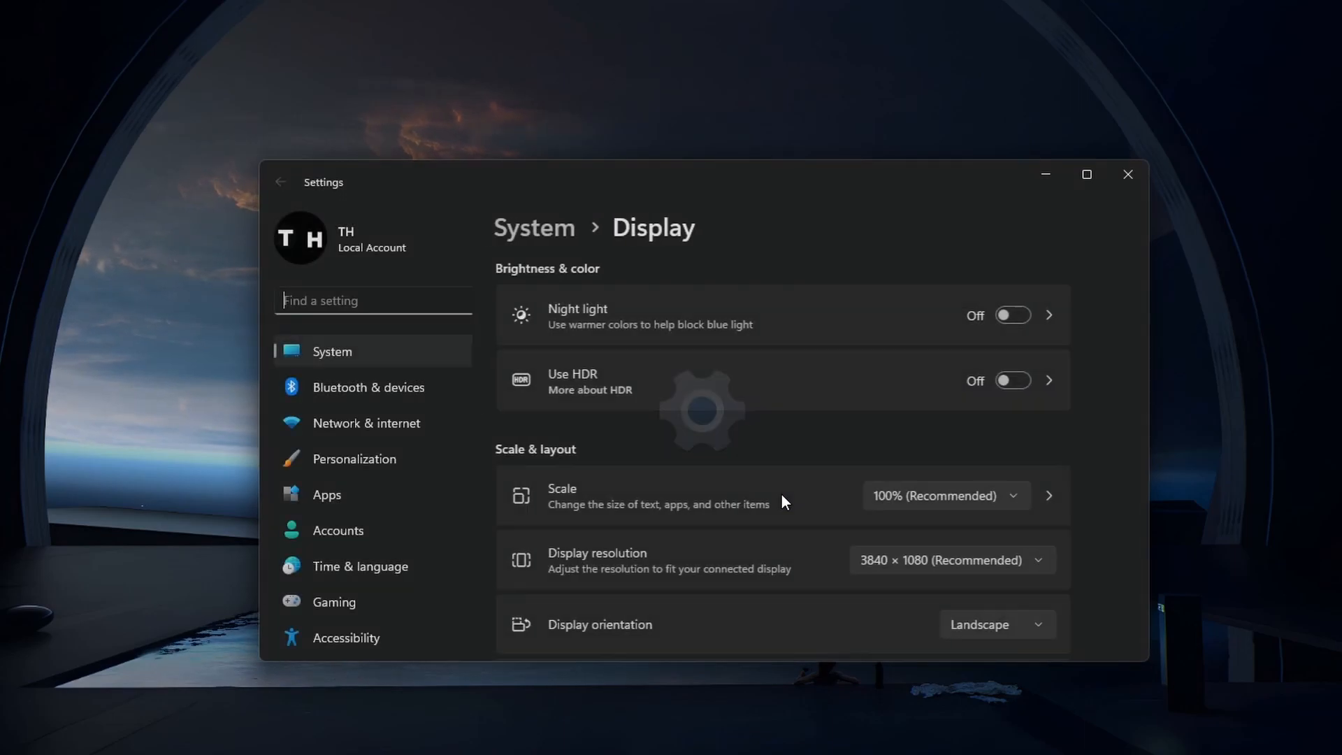
scroll("down", 3)
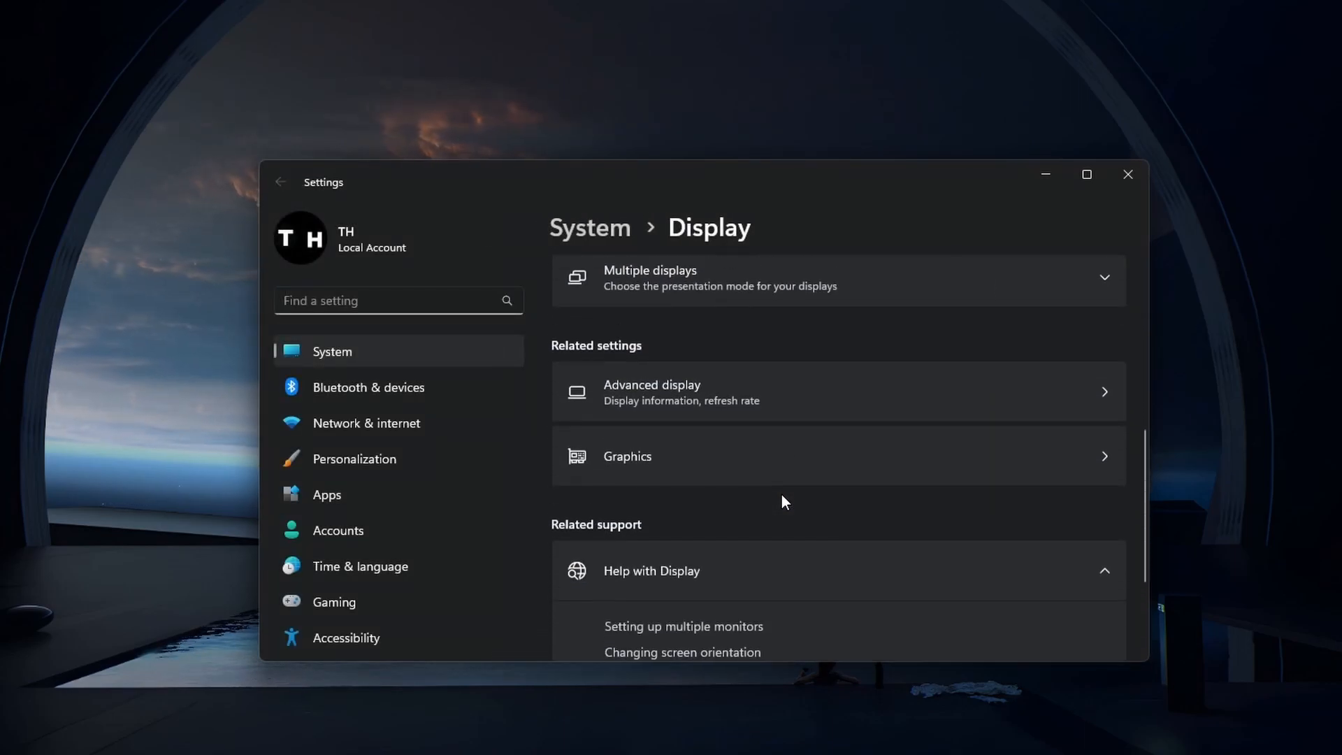
scroll("up", 3)
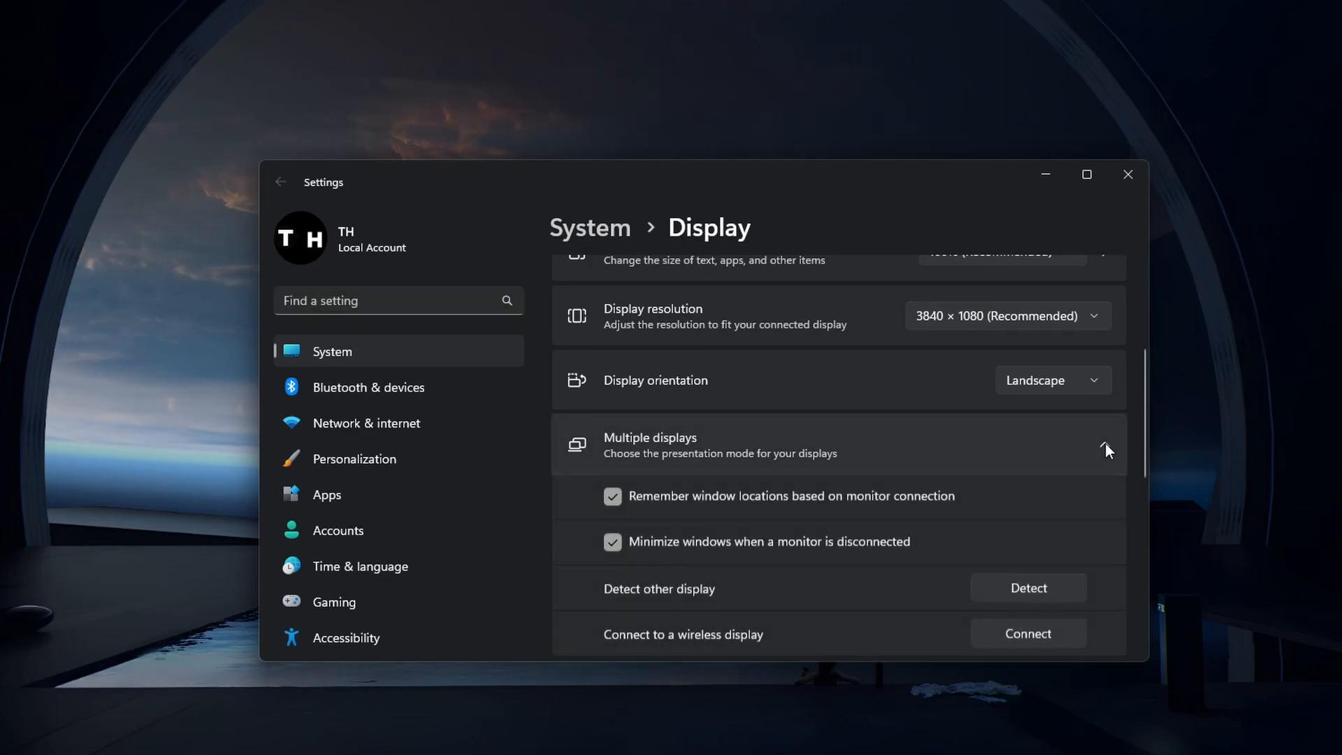
- Run Detect for another display, which reports no other display found
scroll("down", 3)
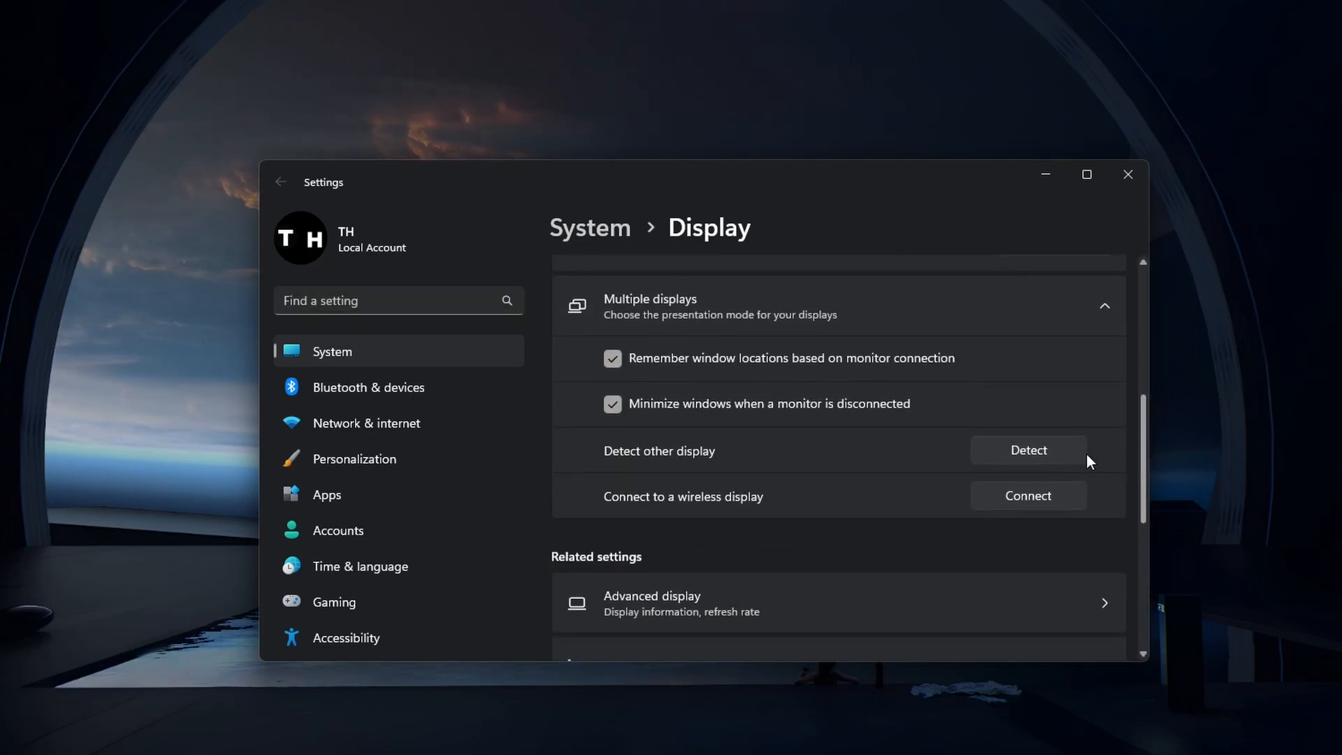
left_click(1026, 453)
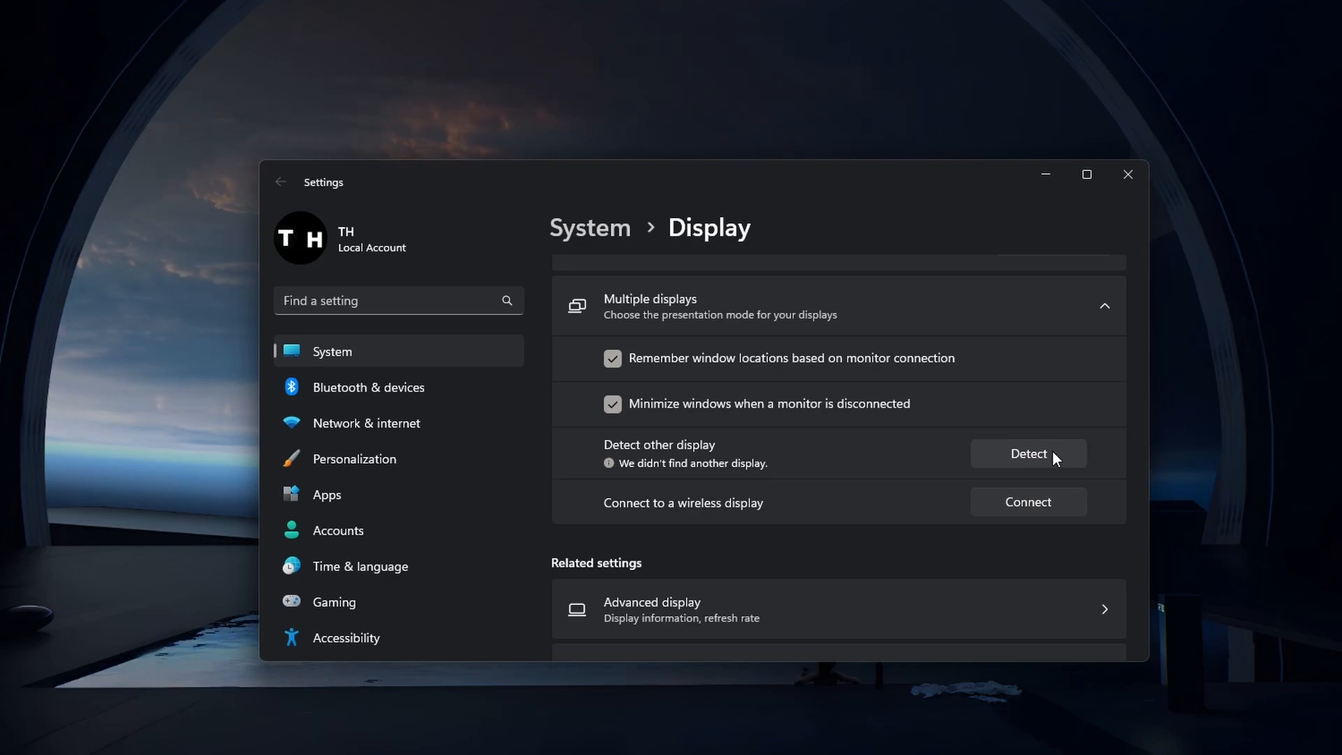
mouse_move(980, 522)
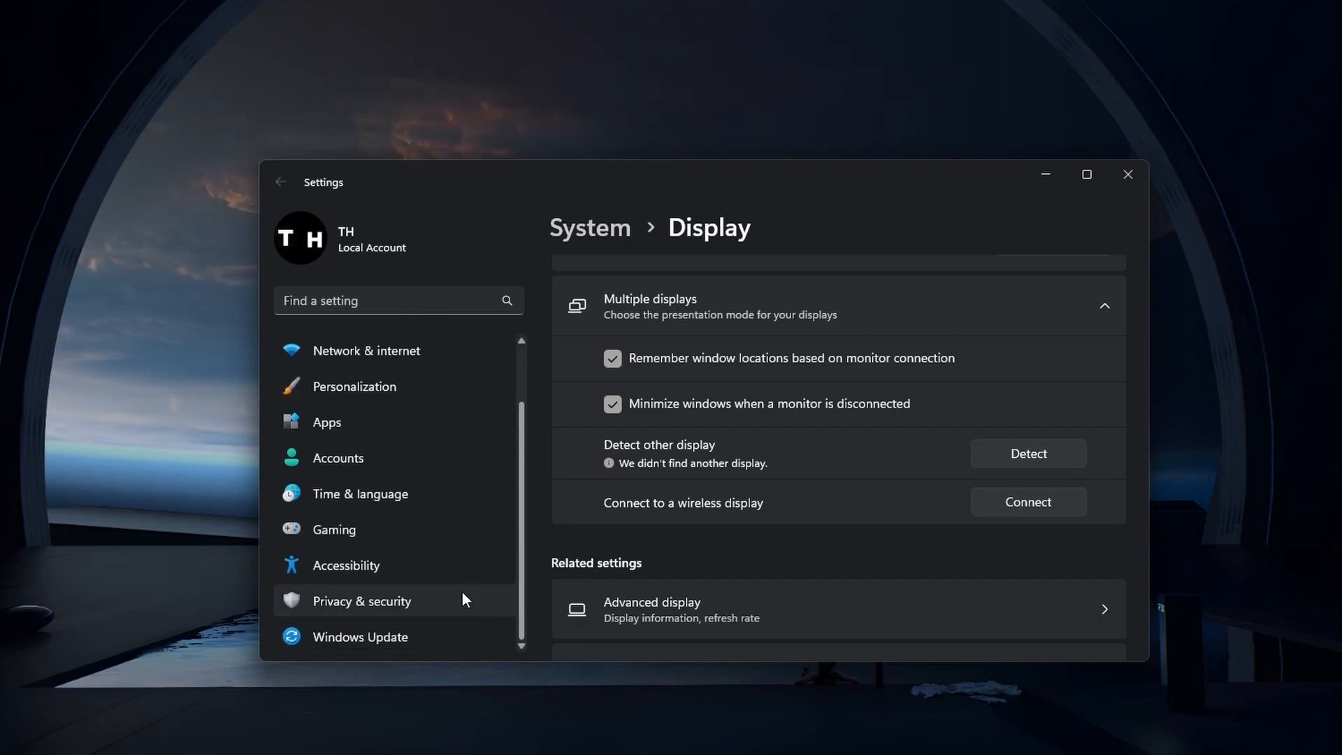
- Confirm Windows is up to date via Windows Update, then search for Device Manager
left_click(359, 637)
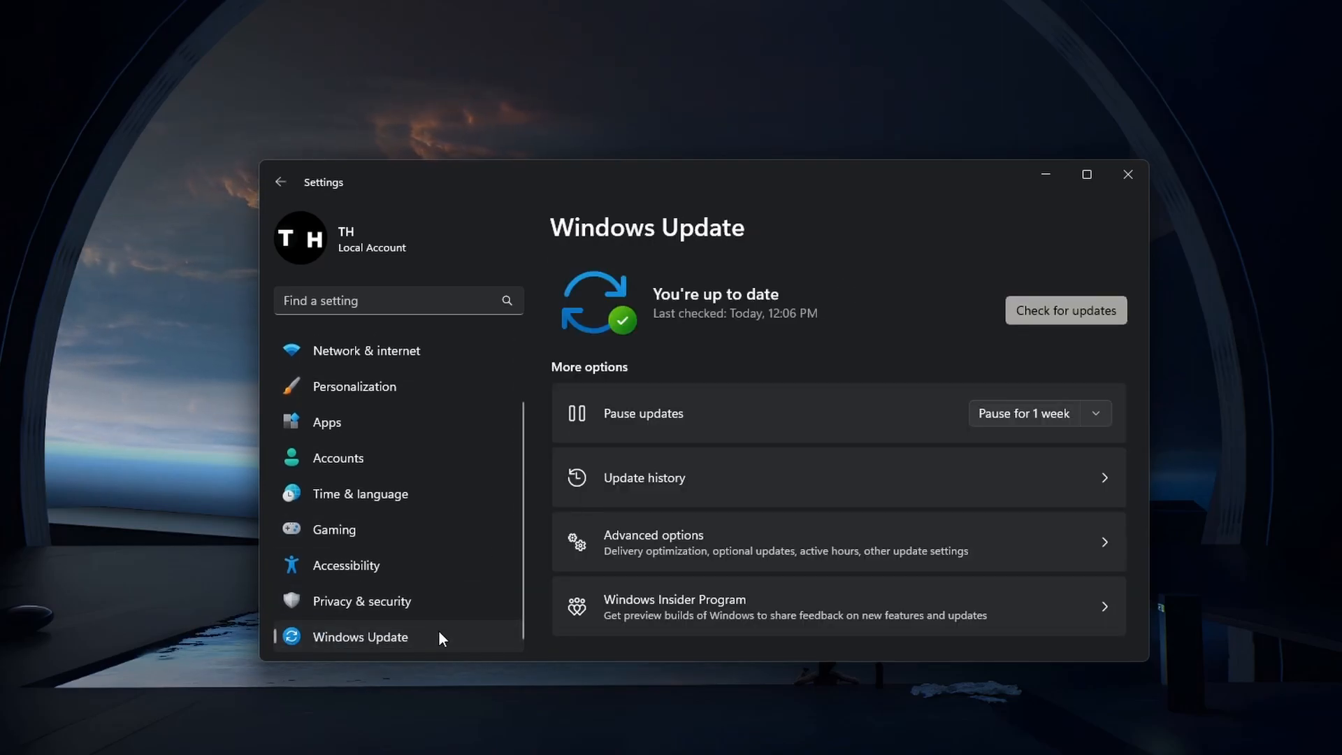
left_click(1065, 310)
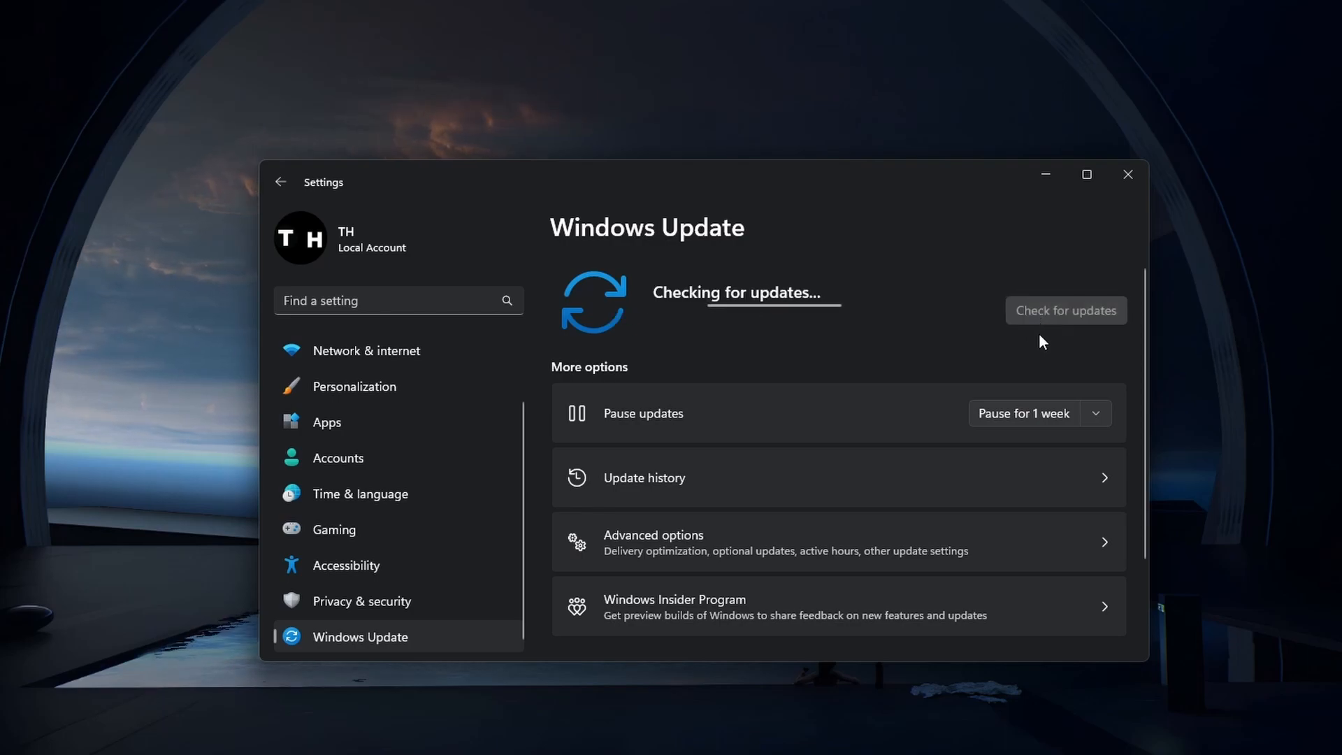
mouse_move(1041, 346)
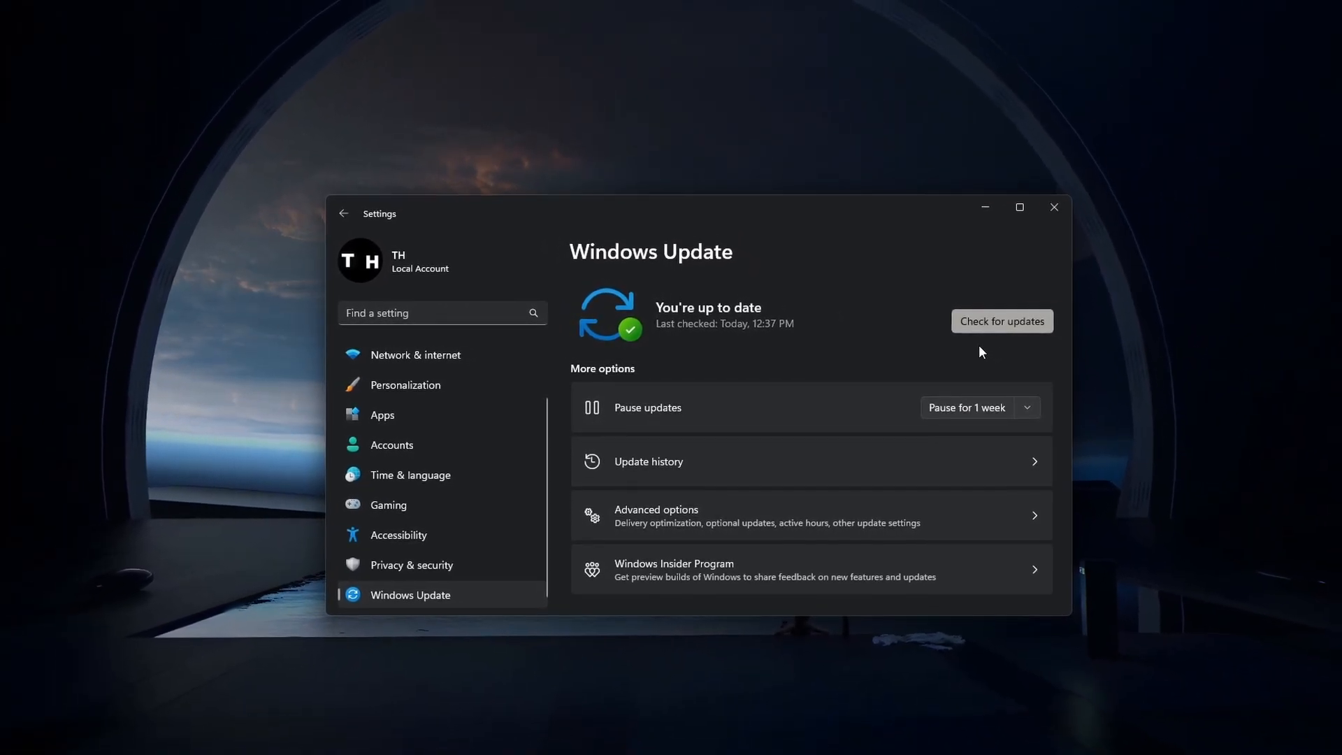
type("device manager")
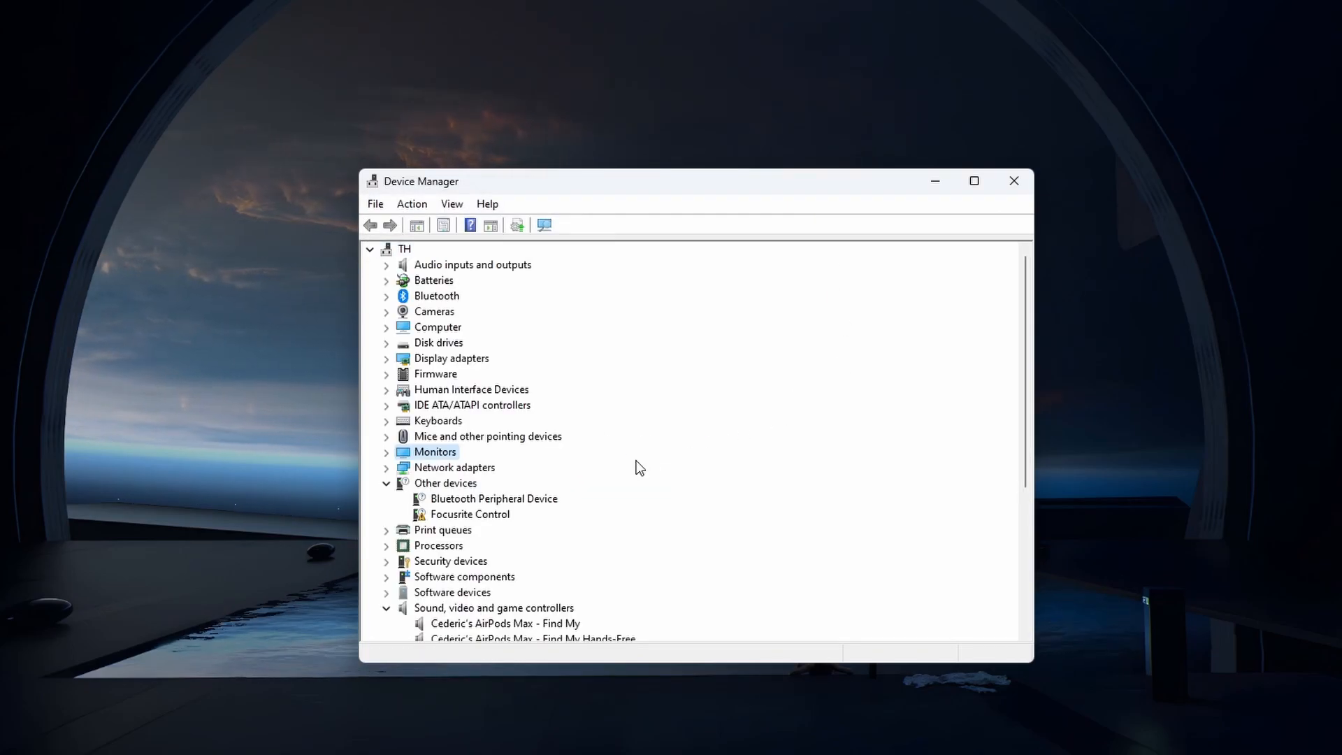
- Expand Monitors in Device Manager and select Generic Monitor (C49HG9x)
left_click(385, 452)
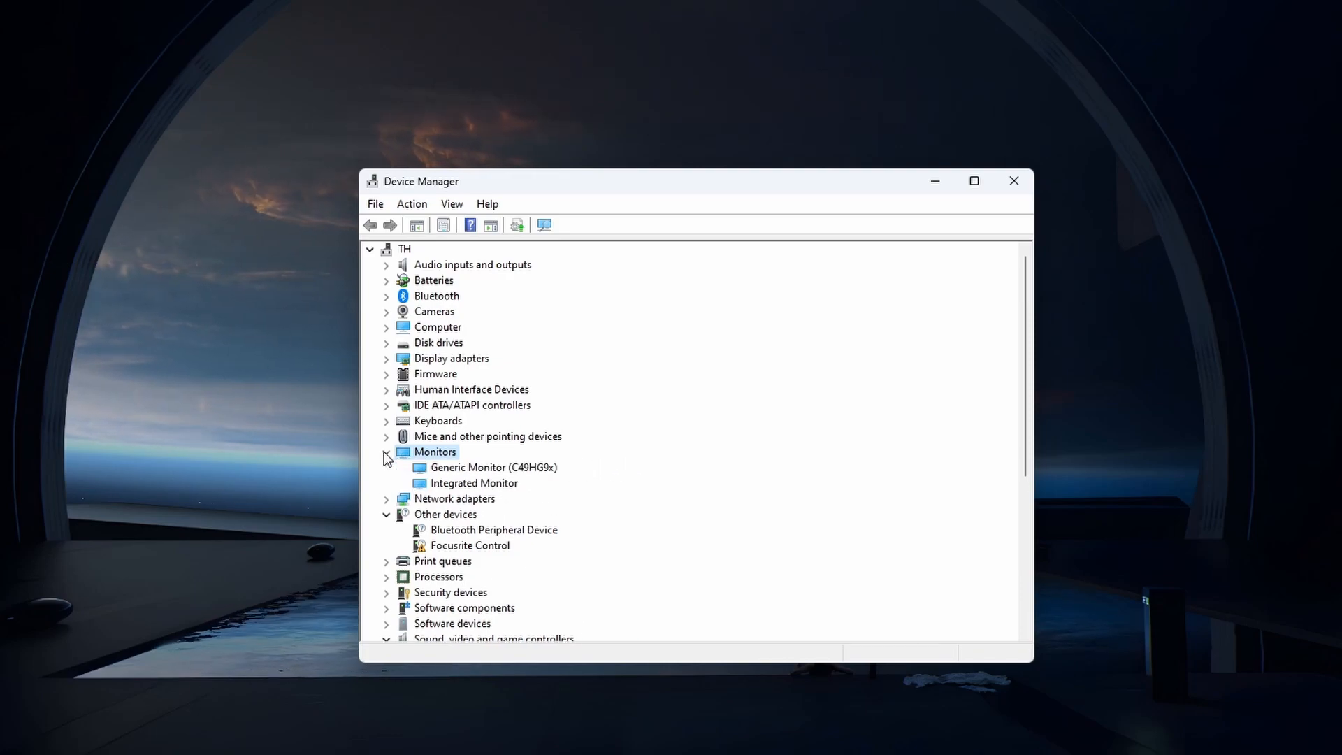
left_click(492, 467)
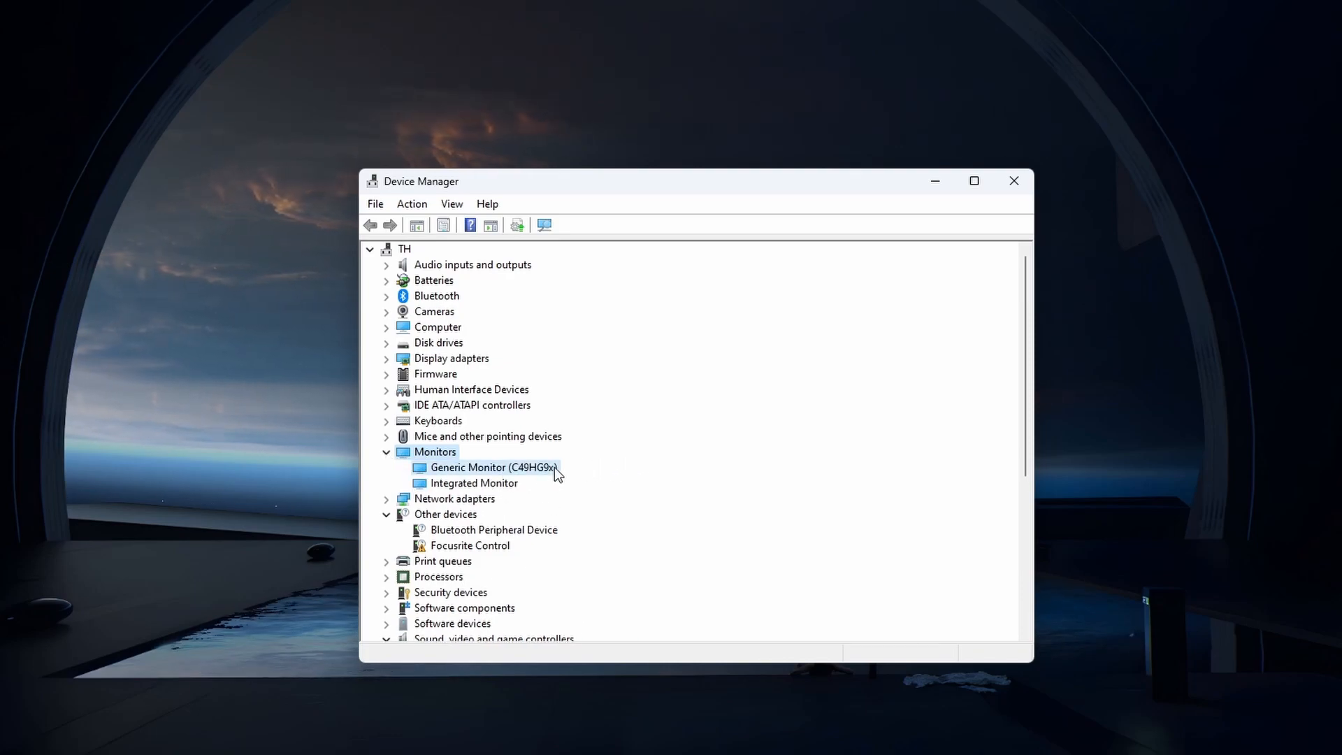
left_click(493, 468)
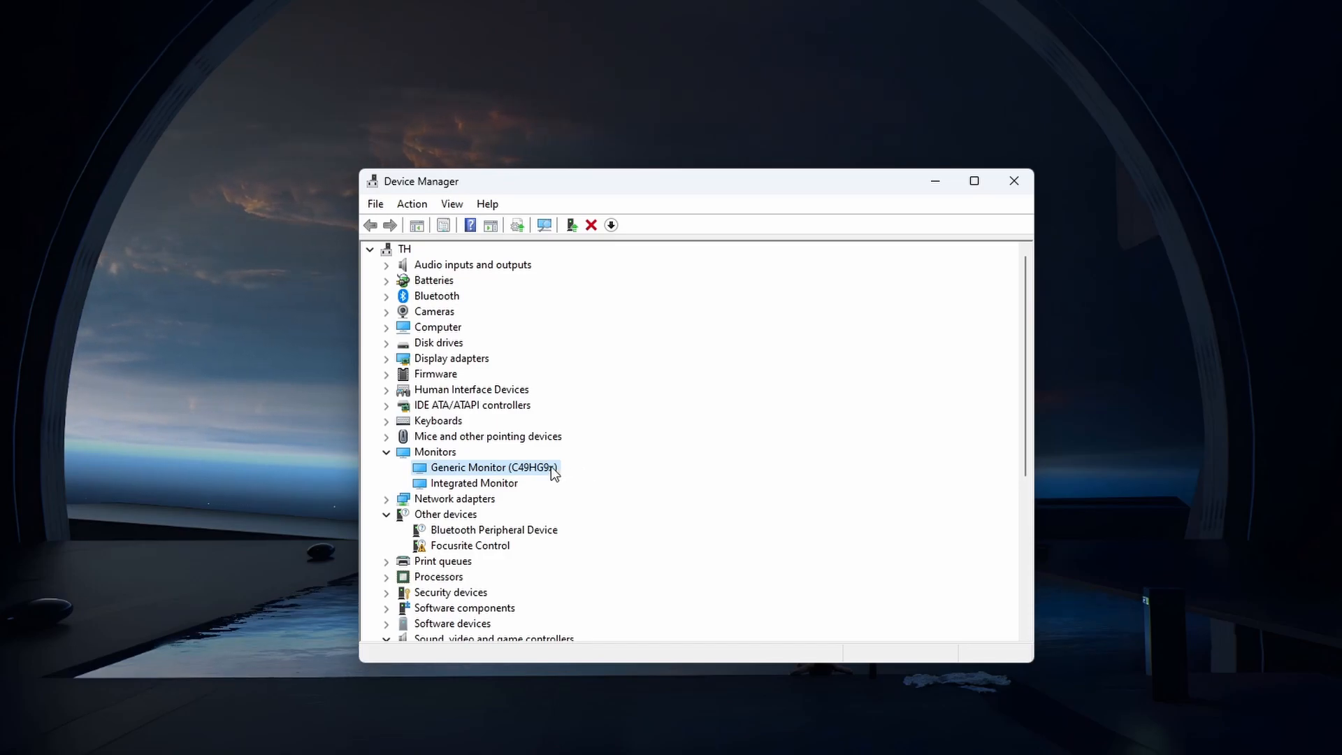
- Start the Update driver wizard for Generic Monitor (C49HG9x)
right_click(493, 468)
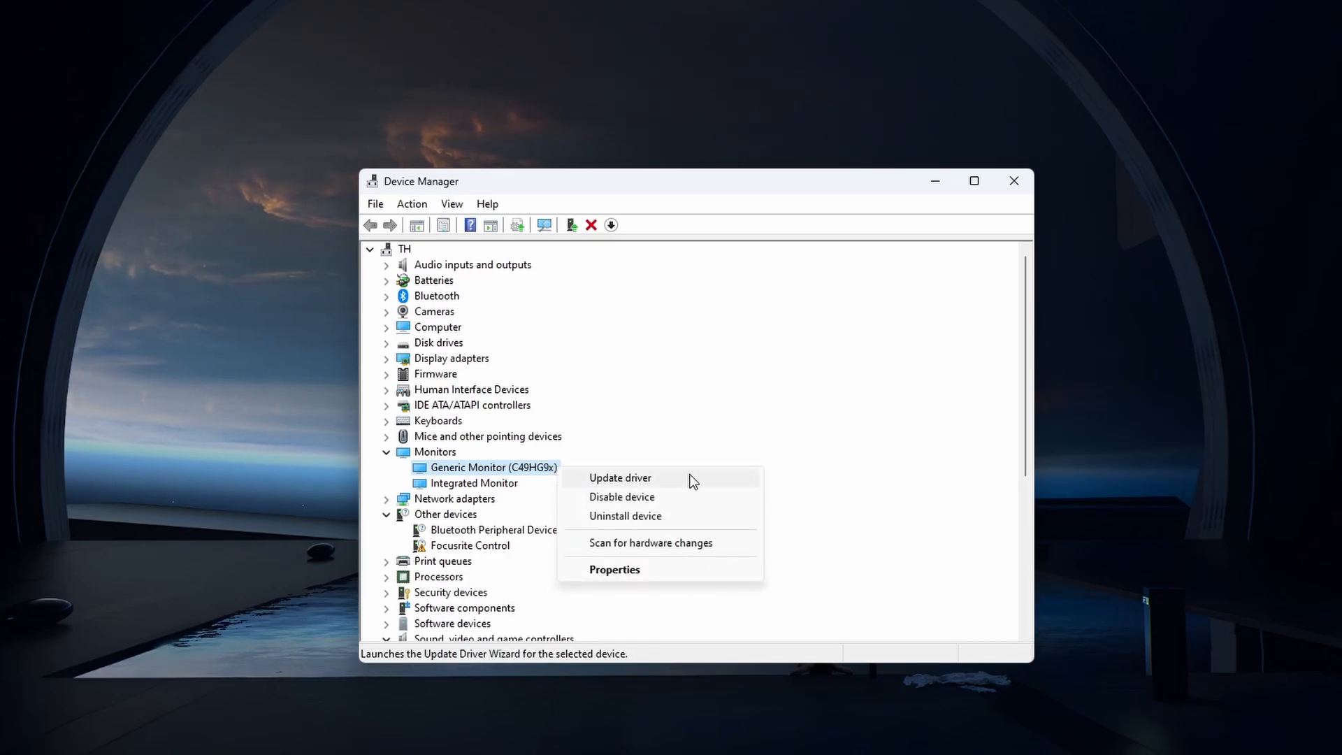
left_click(620, 477)
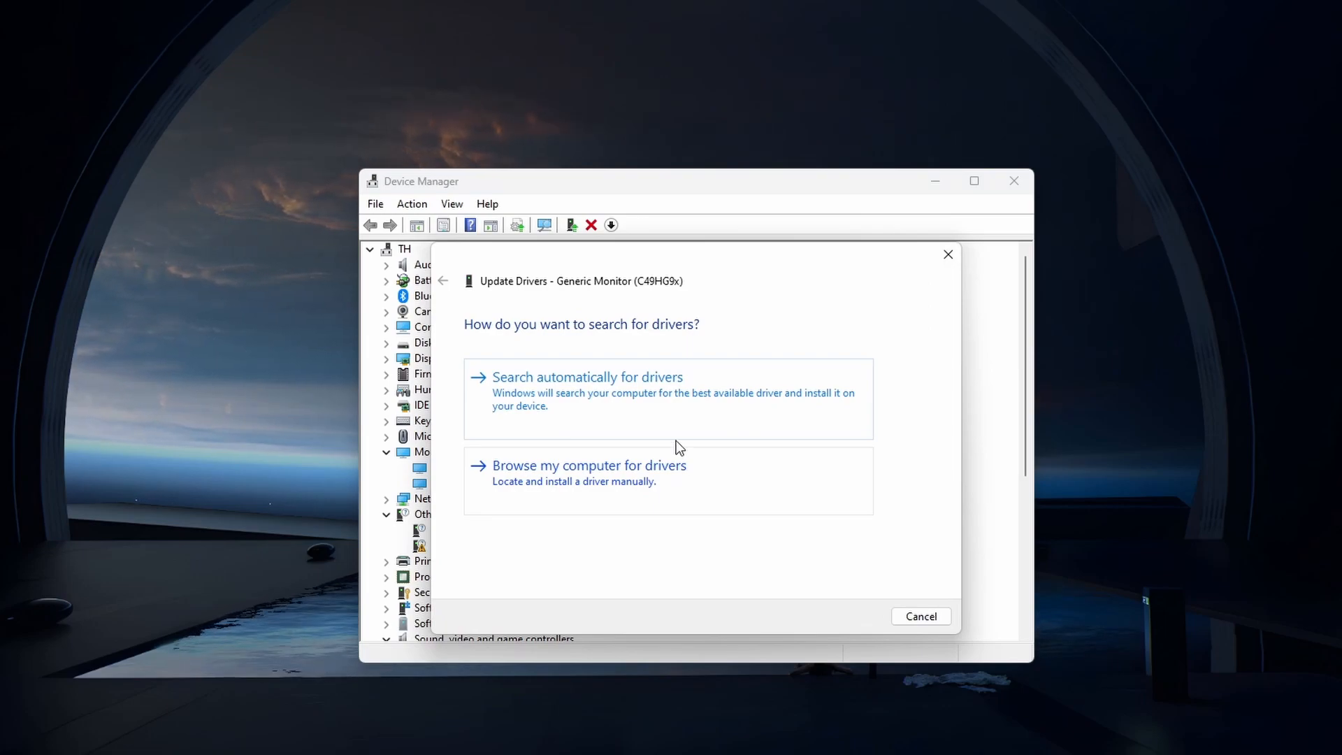
mouse_move(668, 397)
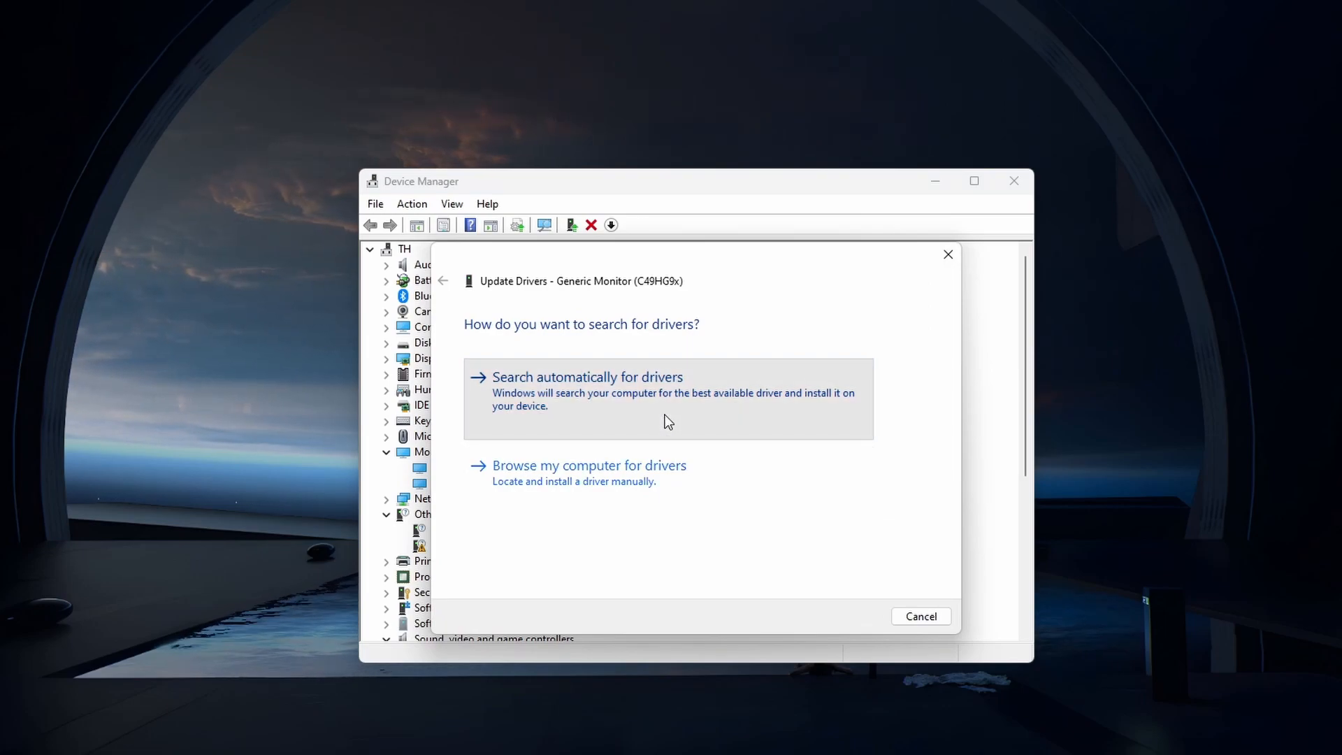
mouse_move(796, 420)
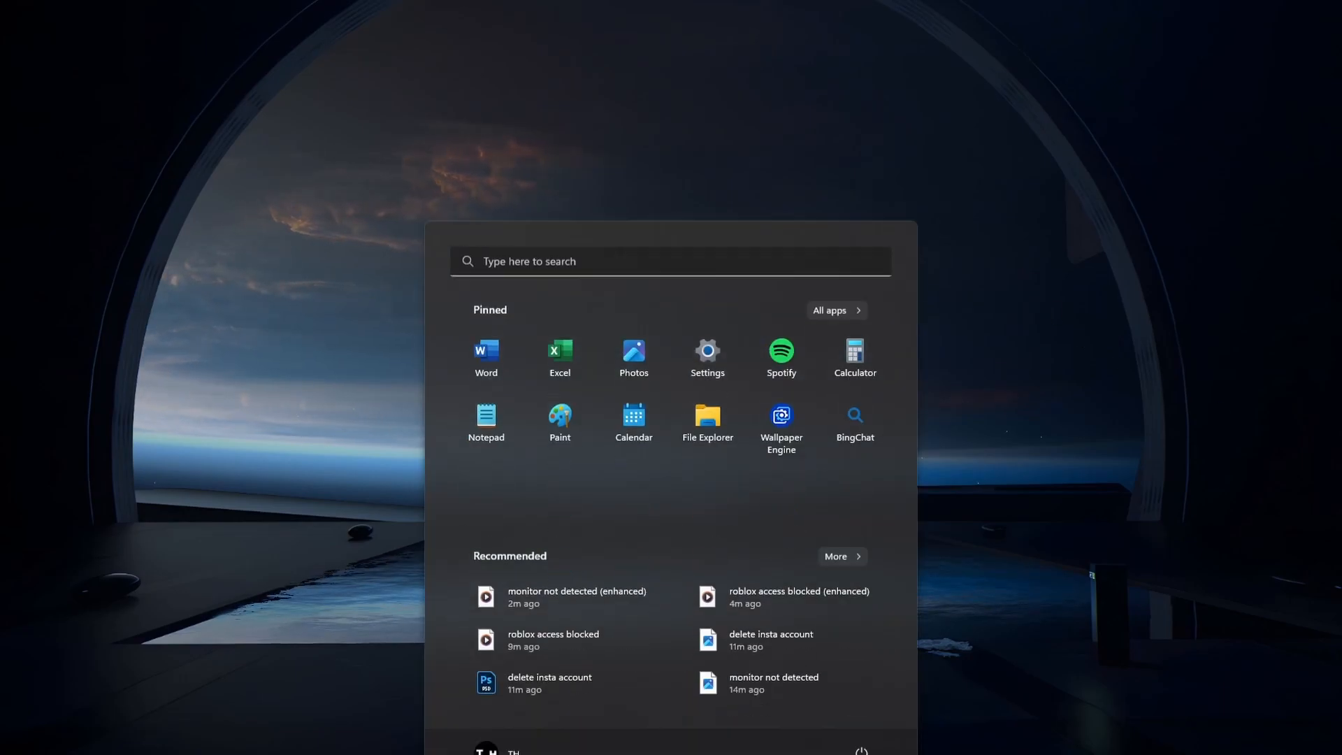
- Launch GeForce Experience from Start search and show Game Ready Driver 531.29 on its Drivers page
type("gefoc")
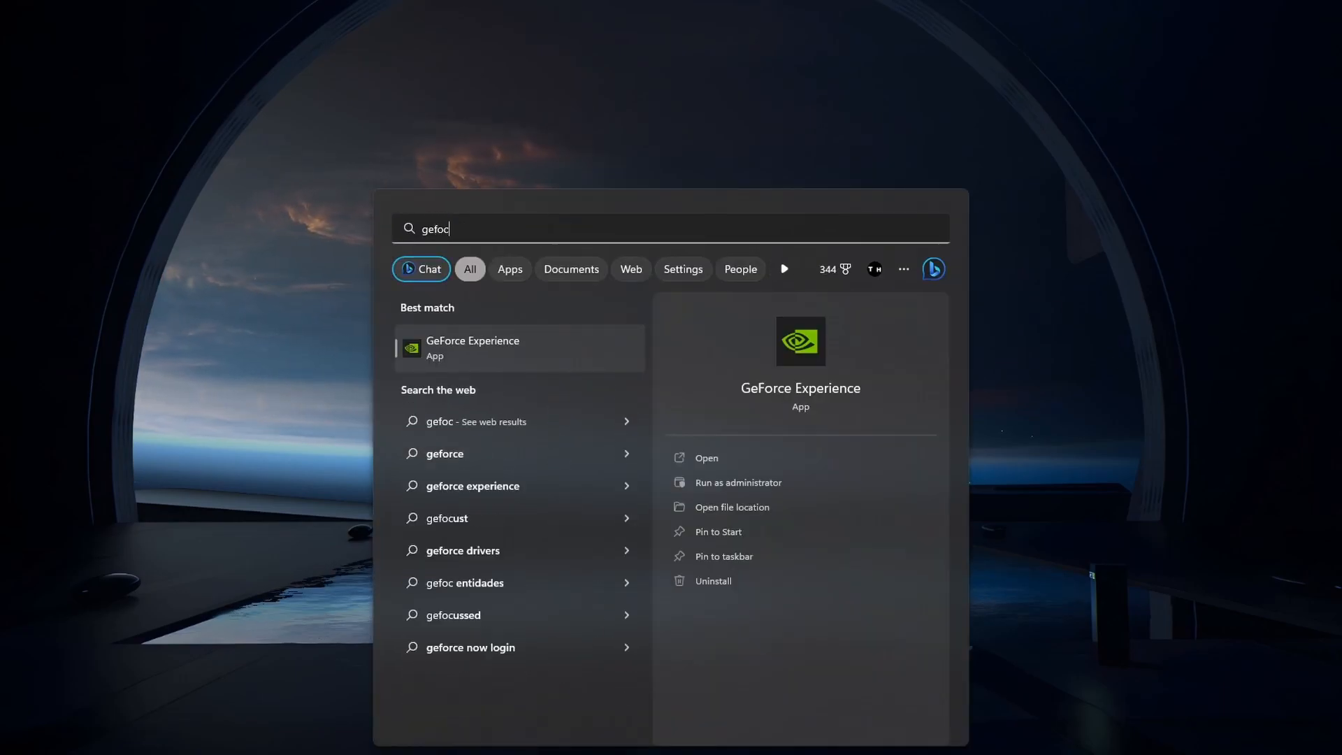
left_click(472, 347)
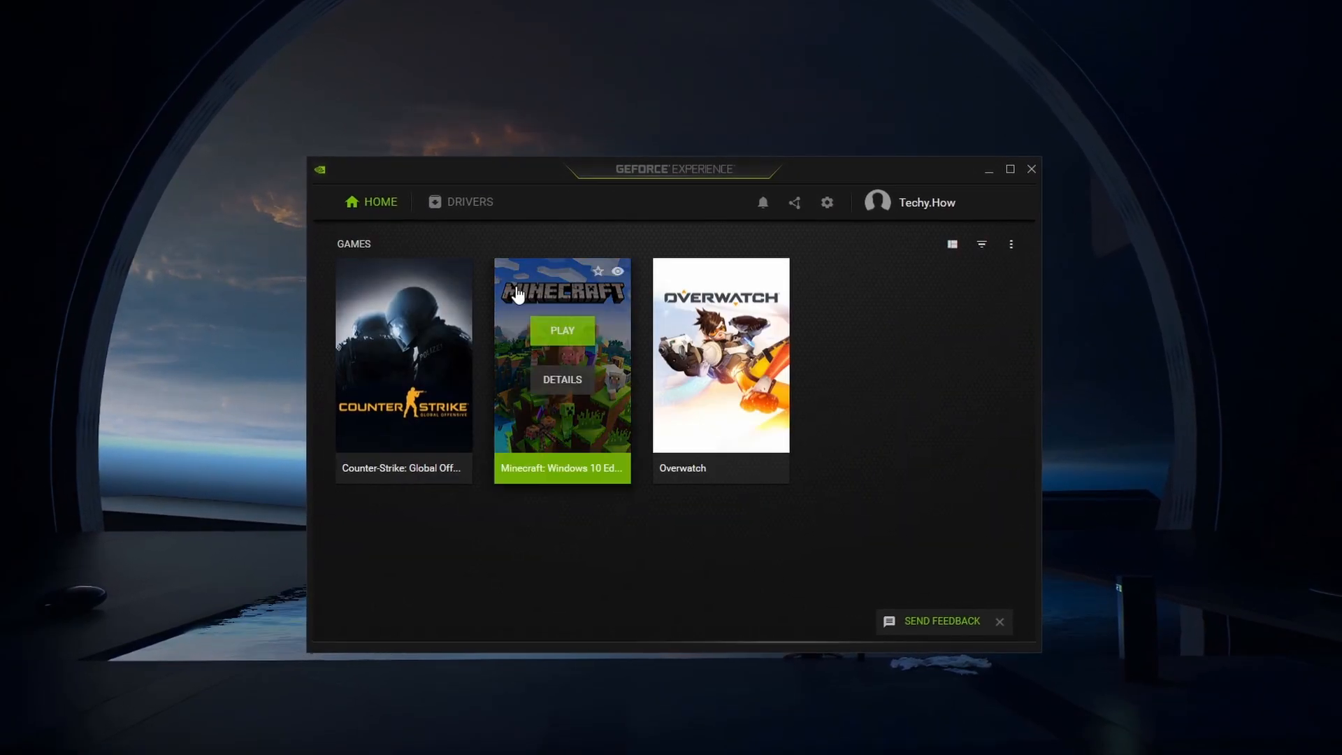
left_click(470, 202)
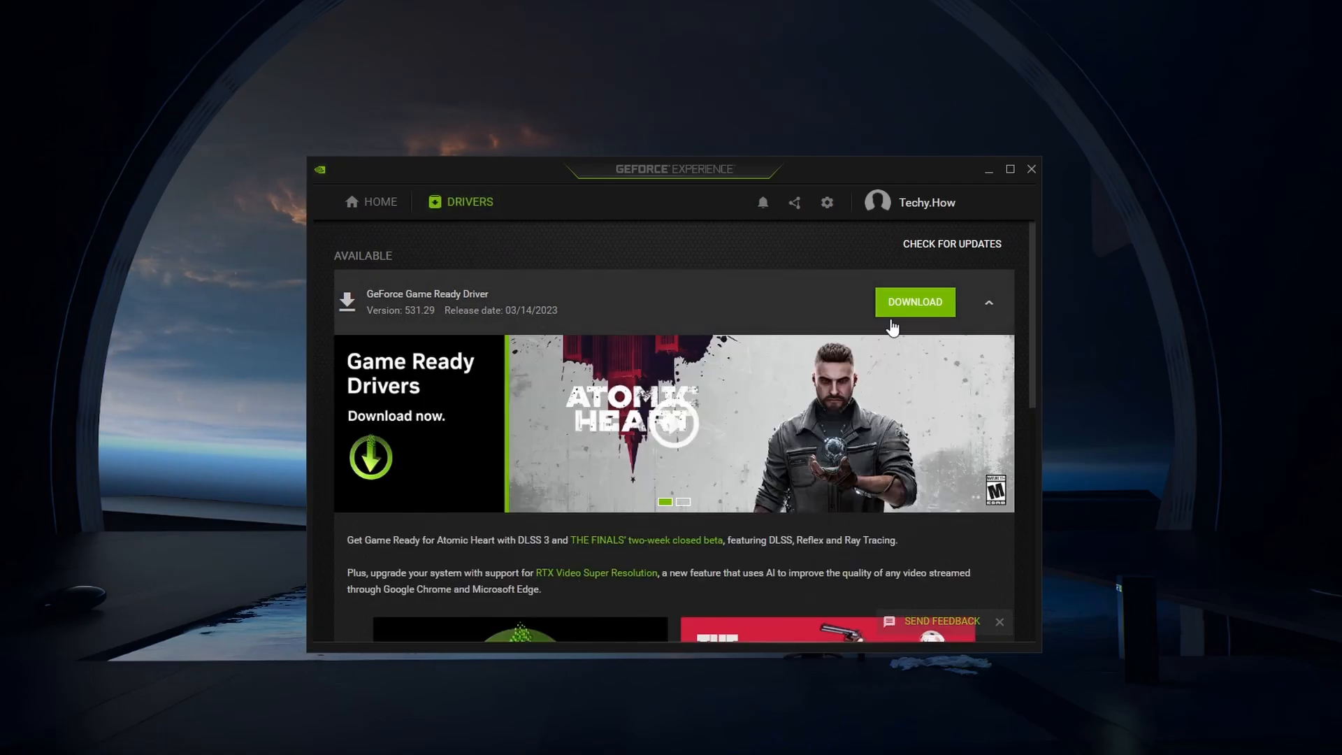